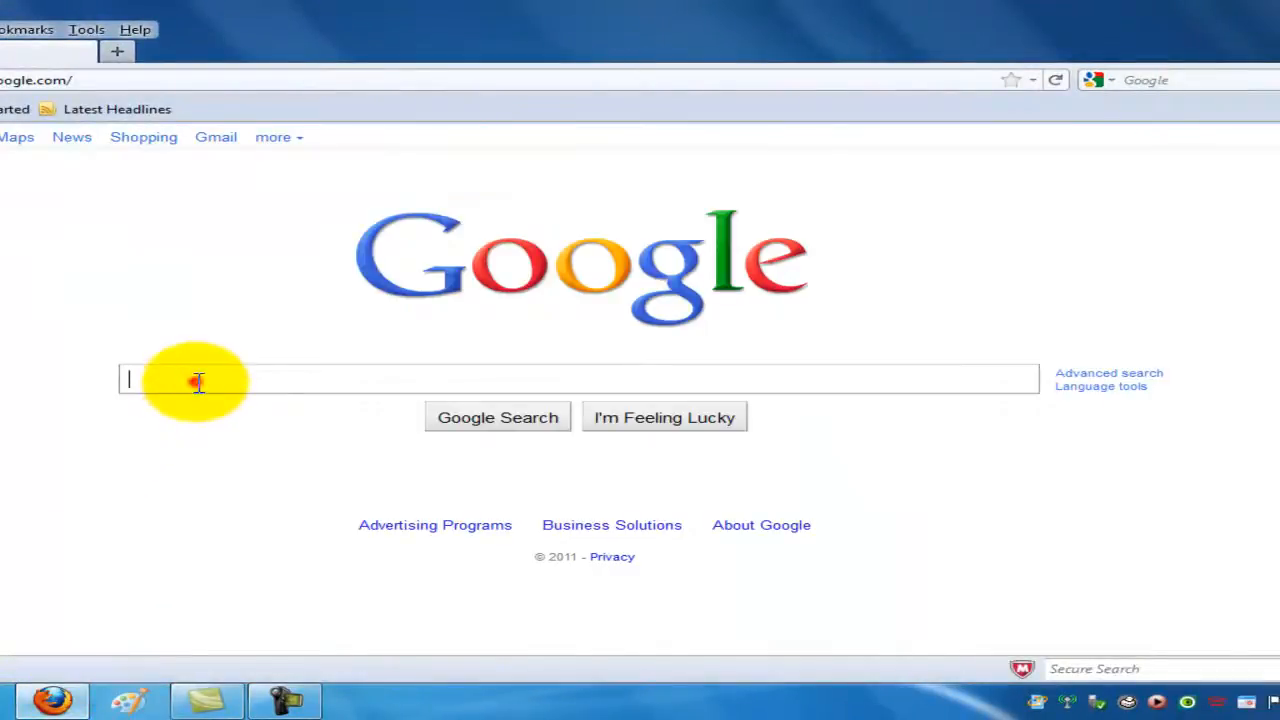
# Step: Search Google for 'tdsskiller download' and highlight the support.kaspersky.com result address
pyautogui.write('tdsskiller download')
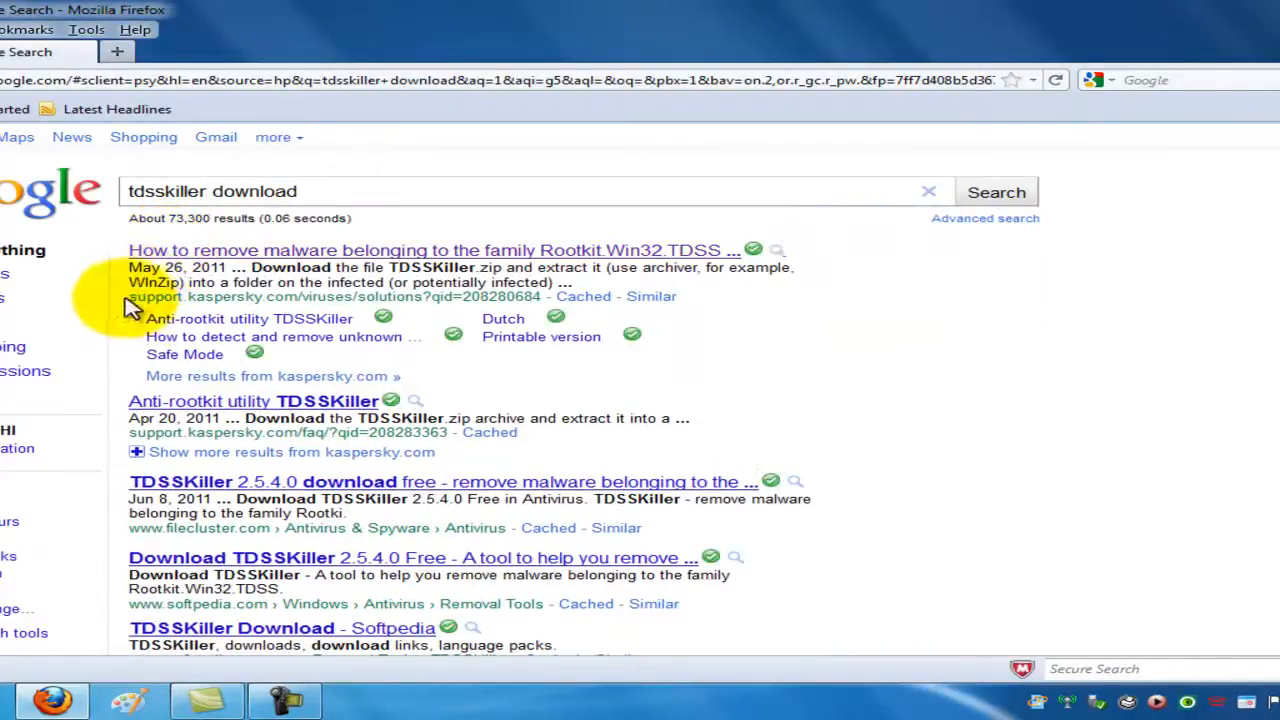
pyautogui.moveTo(130, 296); pyautogui.dragTo(540, 296)
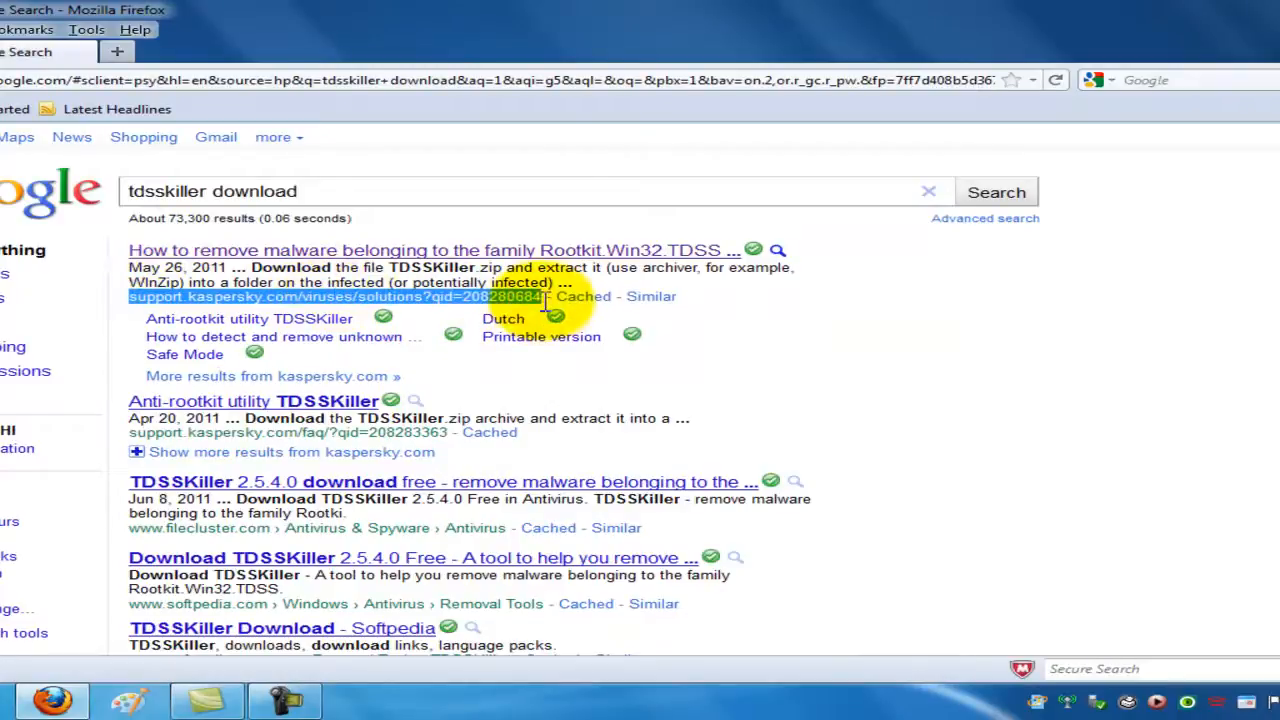
pyautogui.moveTo(756, 250)
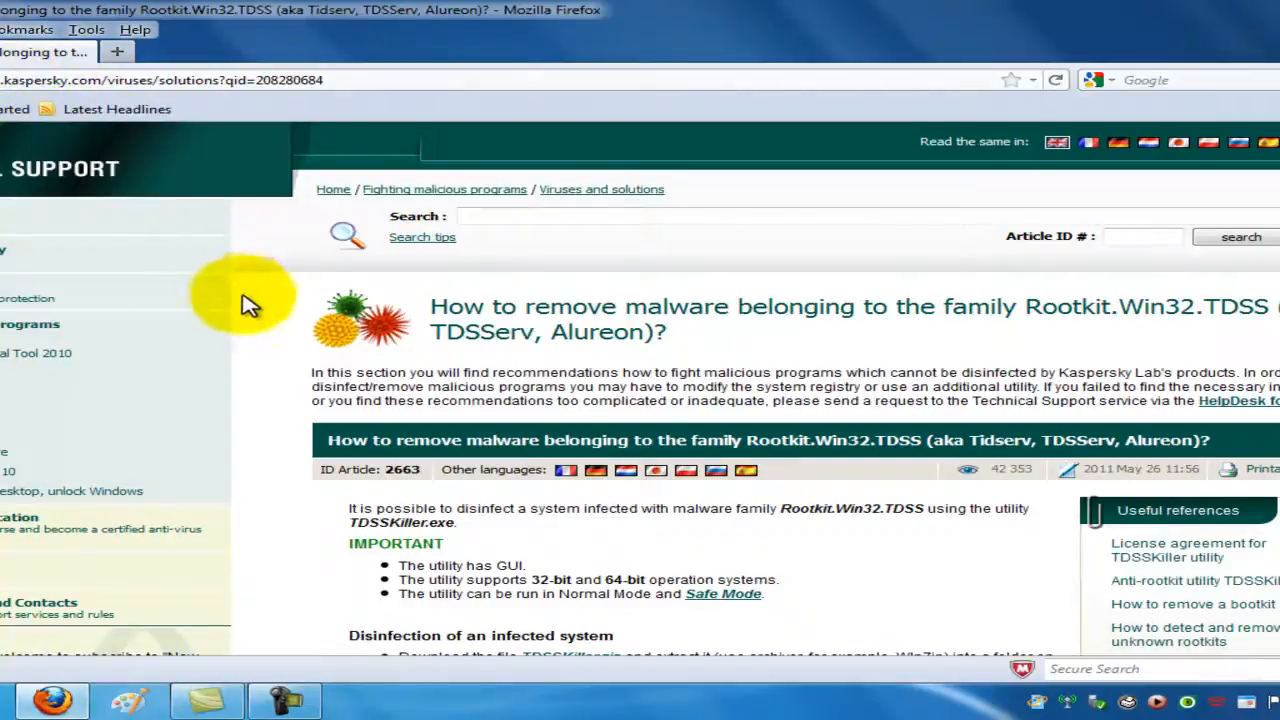
# Step: Scroll to 'Disinfection of an infected system' and start downloading TDSSKiller.zip
pyautogui.scroll(-3)
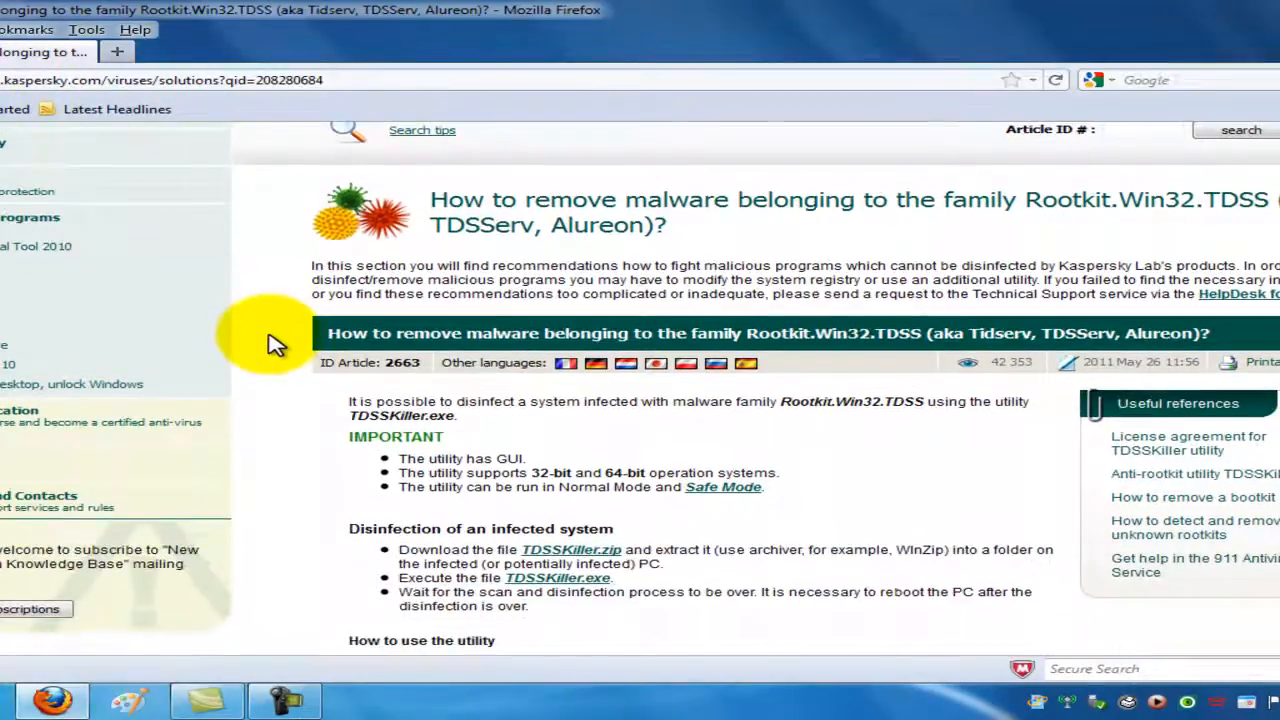
pyautogui.scroll(-3)
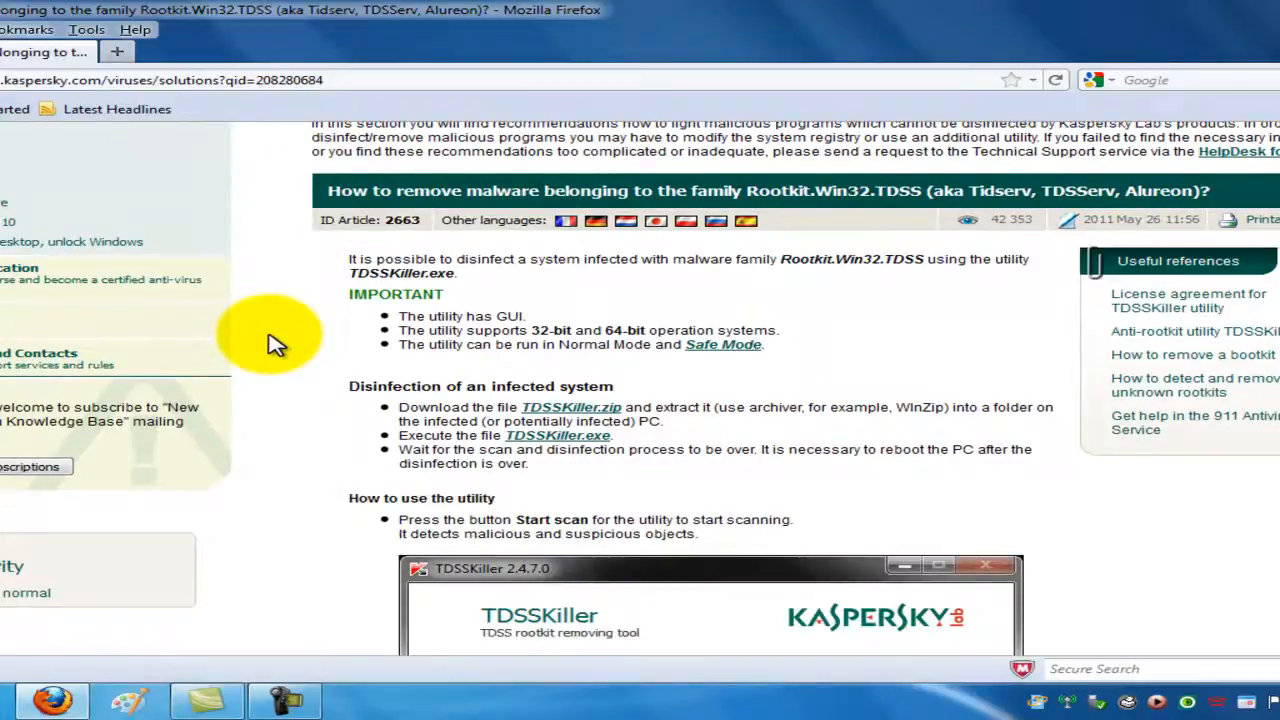
pyautogui.scroll(-3)
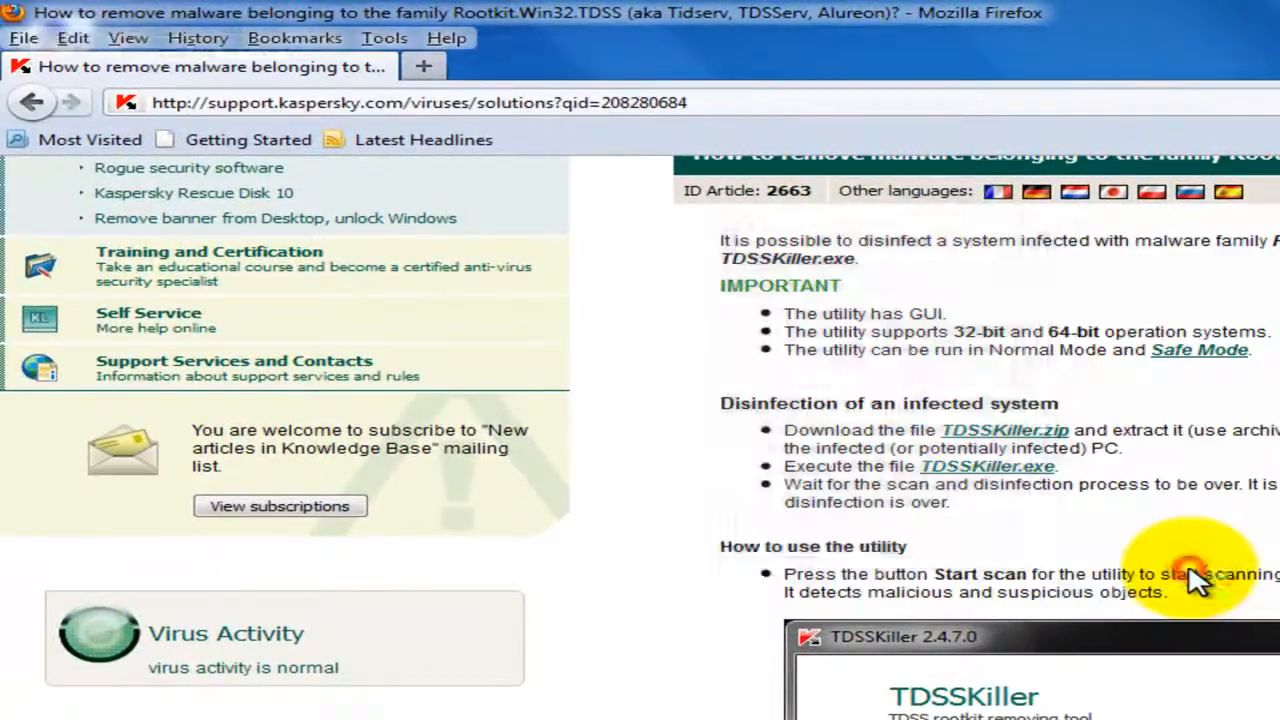
pyautogui.click(1004, 430)
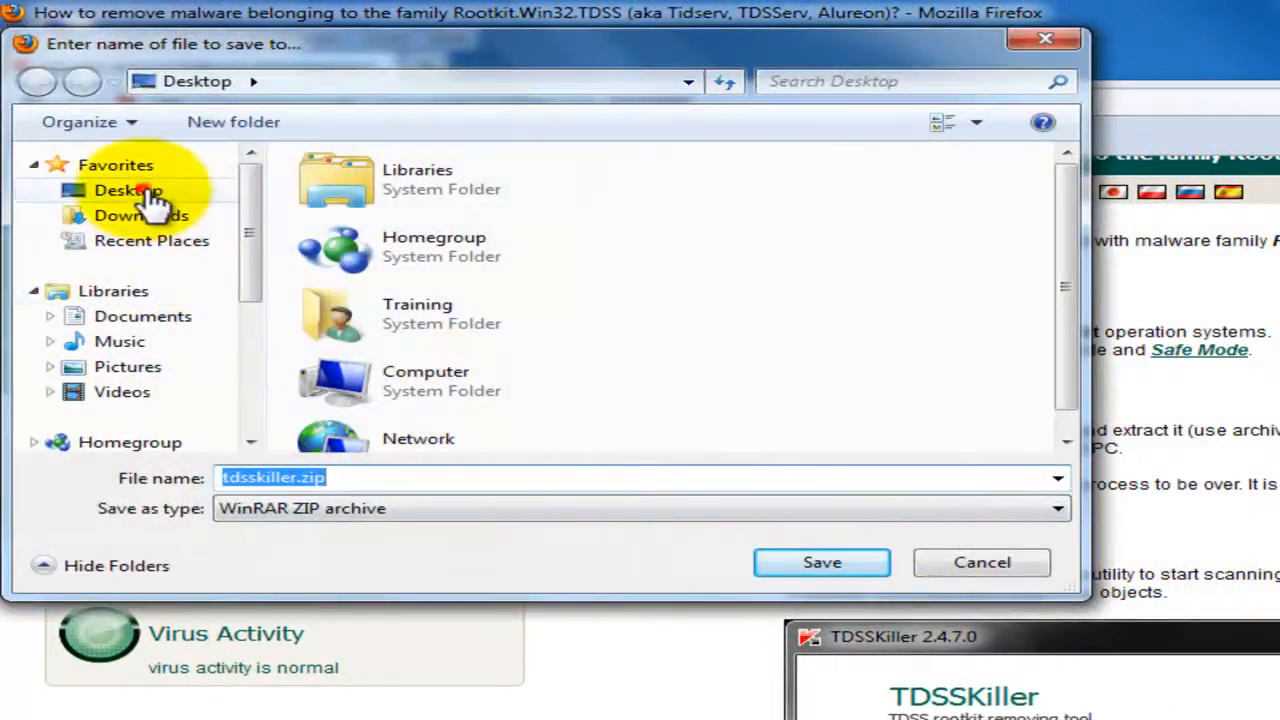
# Step: Save tdsskiller.zip to the Desktop
pyautogui.click(820, 562)
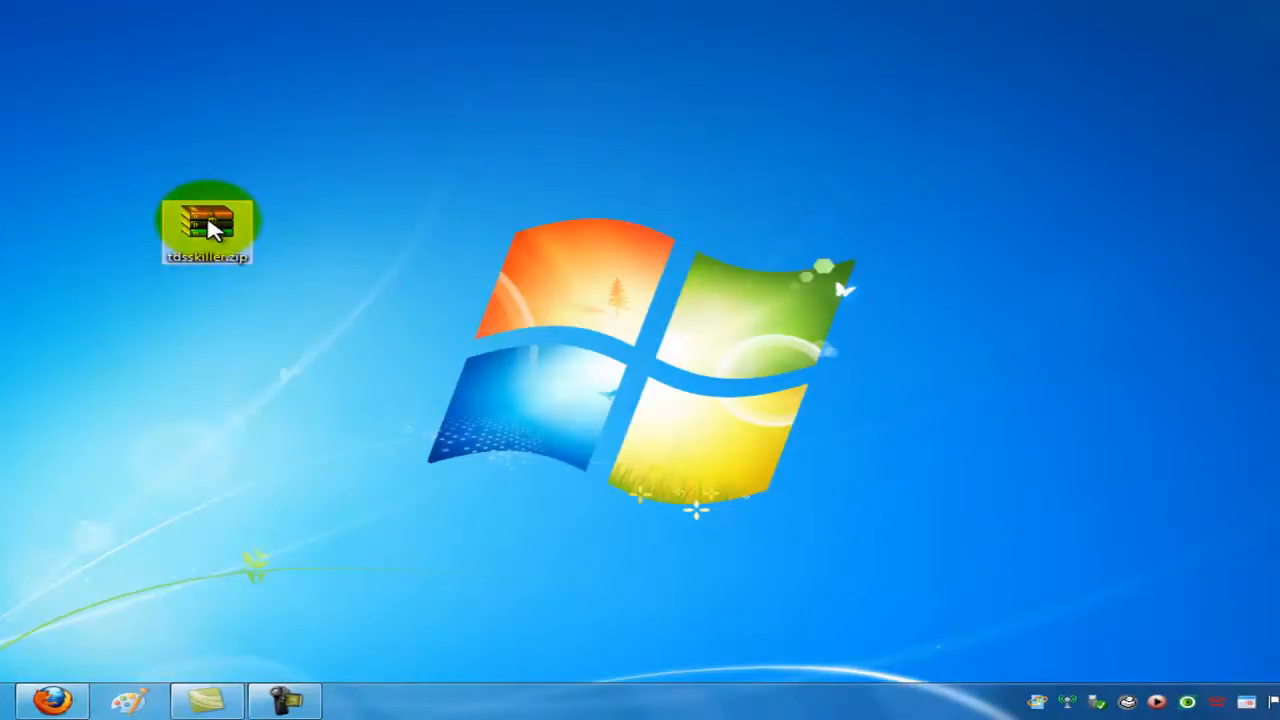
# Step: Extract tdsskiller.zip here and browse into the new tdsskiller folder
pyautogui.rightClick(208, 224)
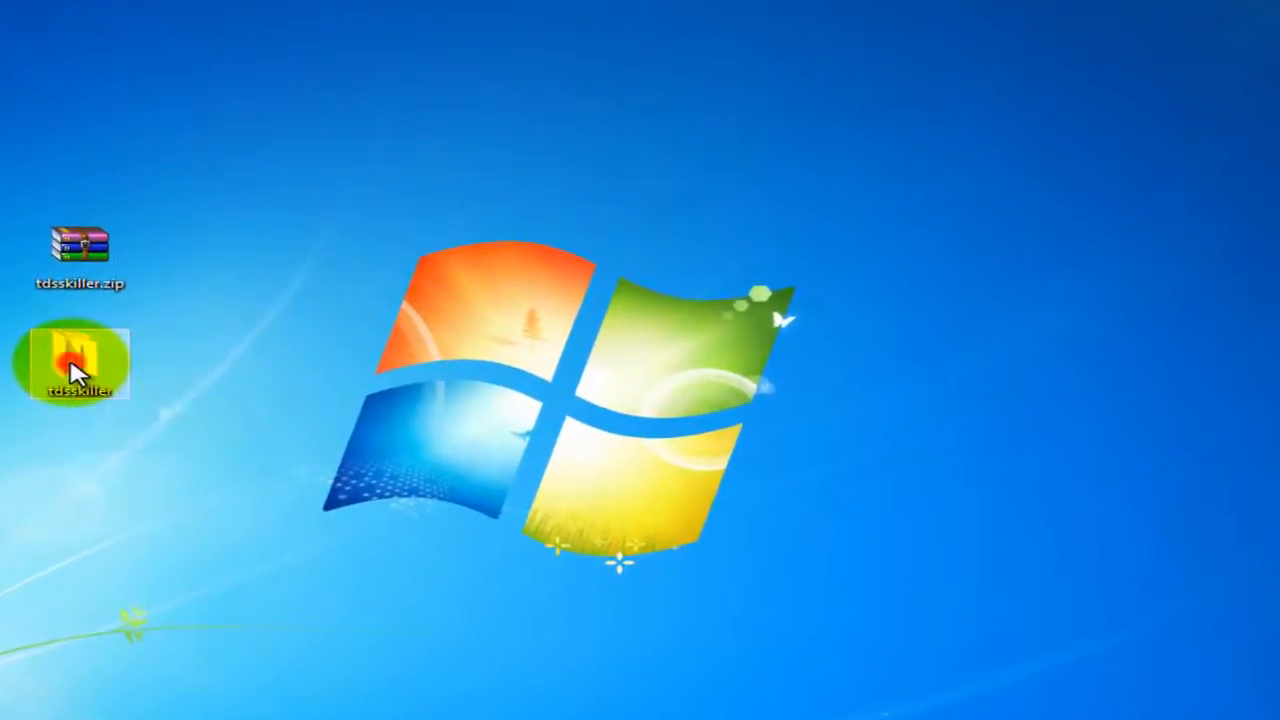
pyautogui.doubleClick(76, 360)
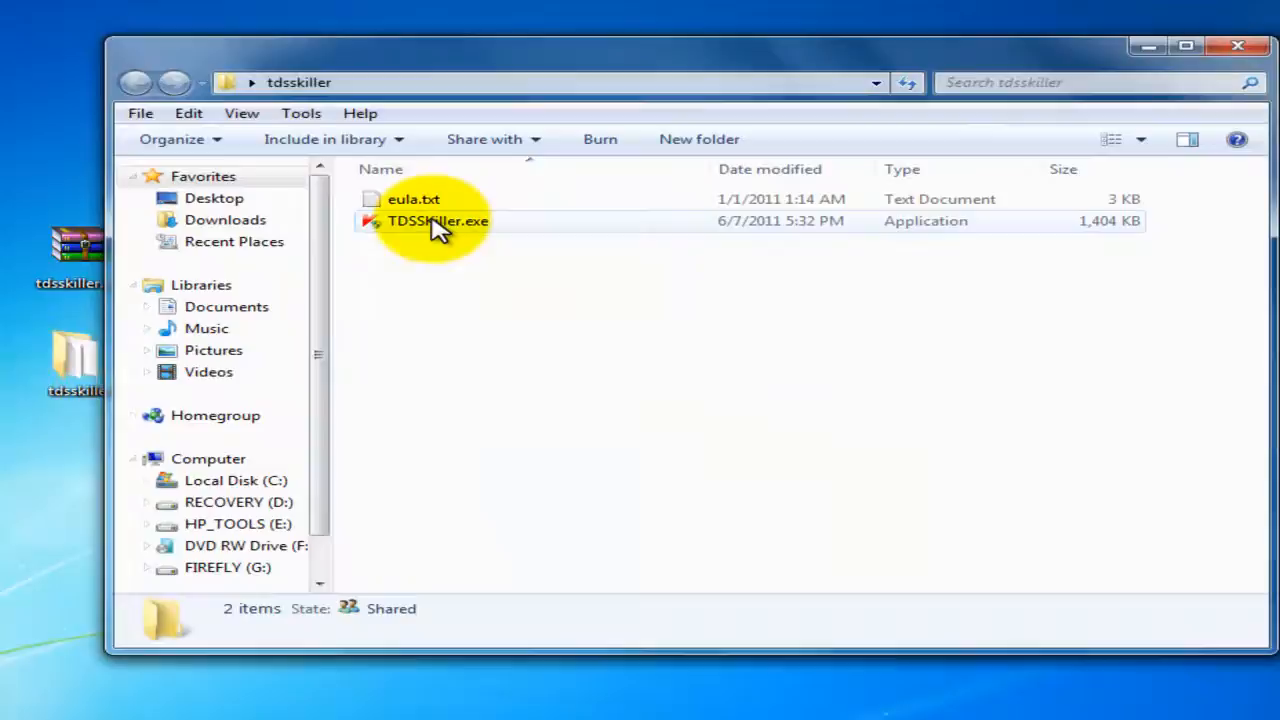
pyautogui.moveTo(436, 220)
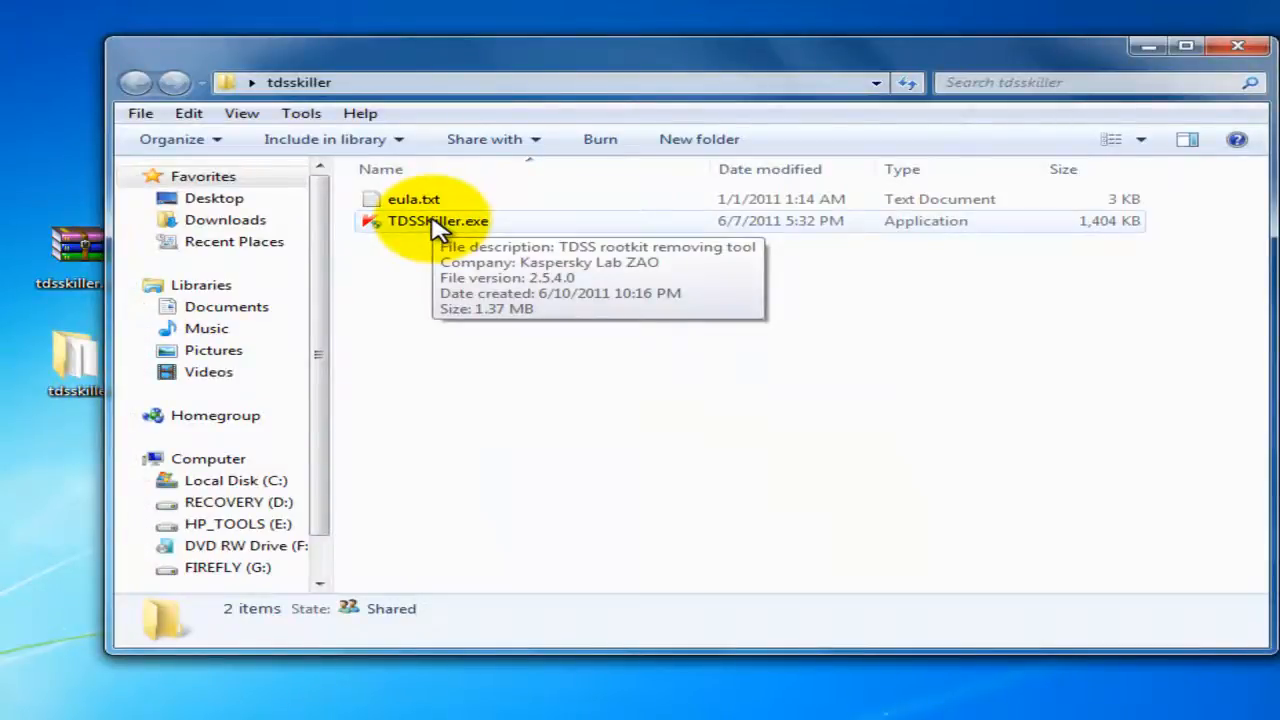
# Step: Run TDSSKiller.exe as administrator and approve the User Account Control prompt
pyautogui.rightClick(436, 220)
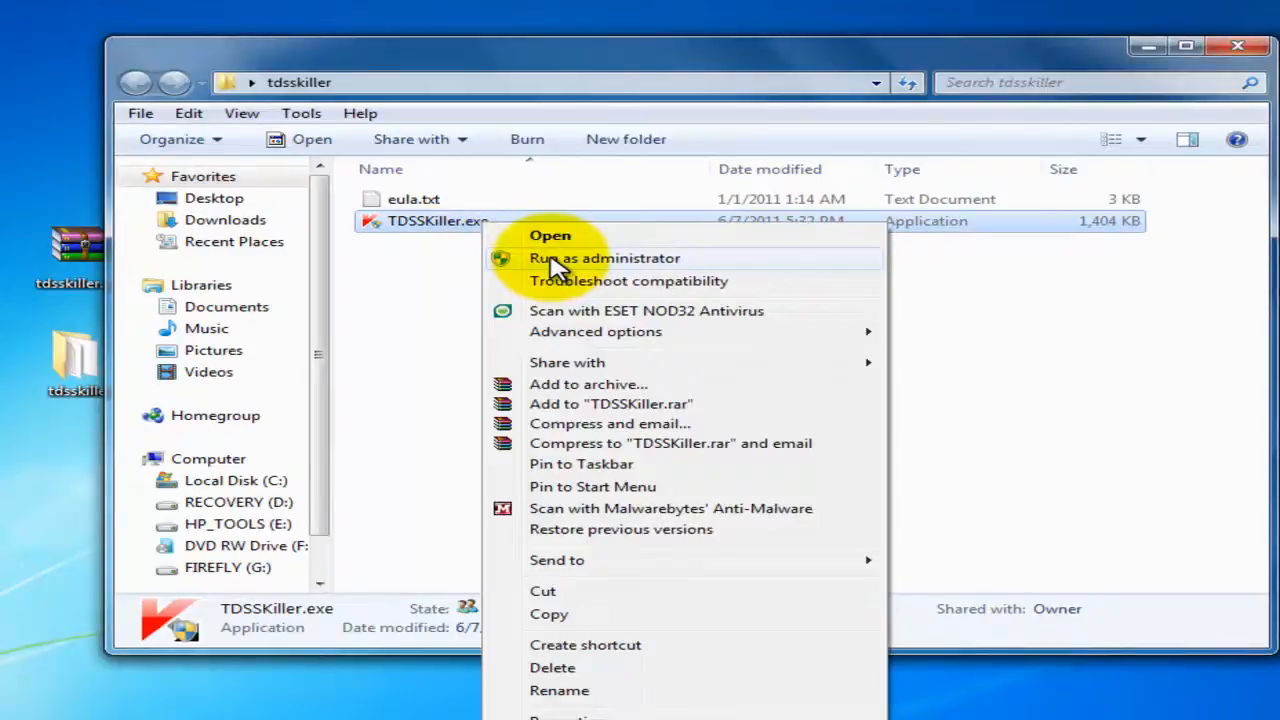
pyautogui.click(604, 258)
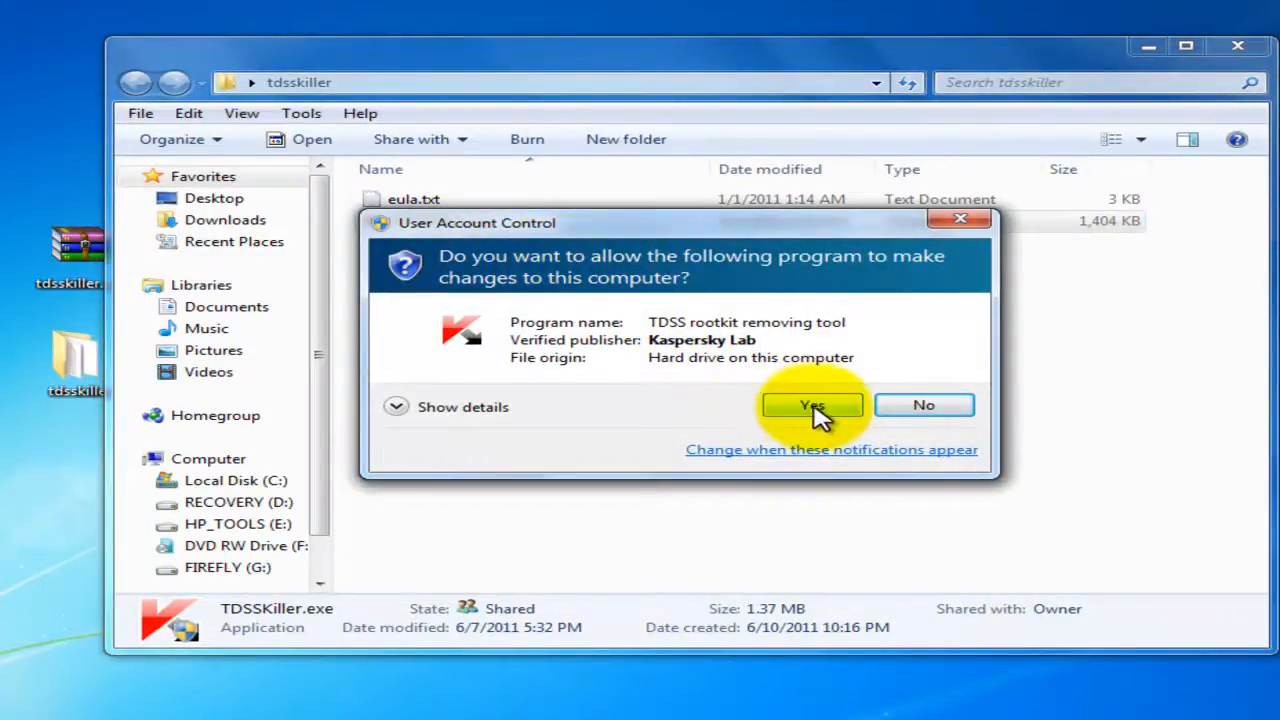
pyautogui.click(812, 404)
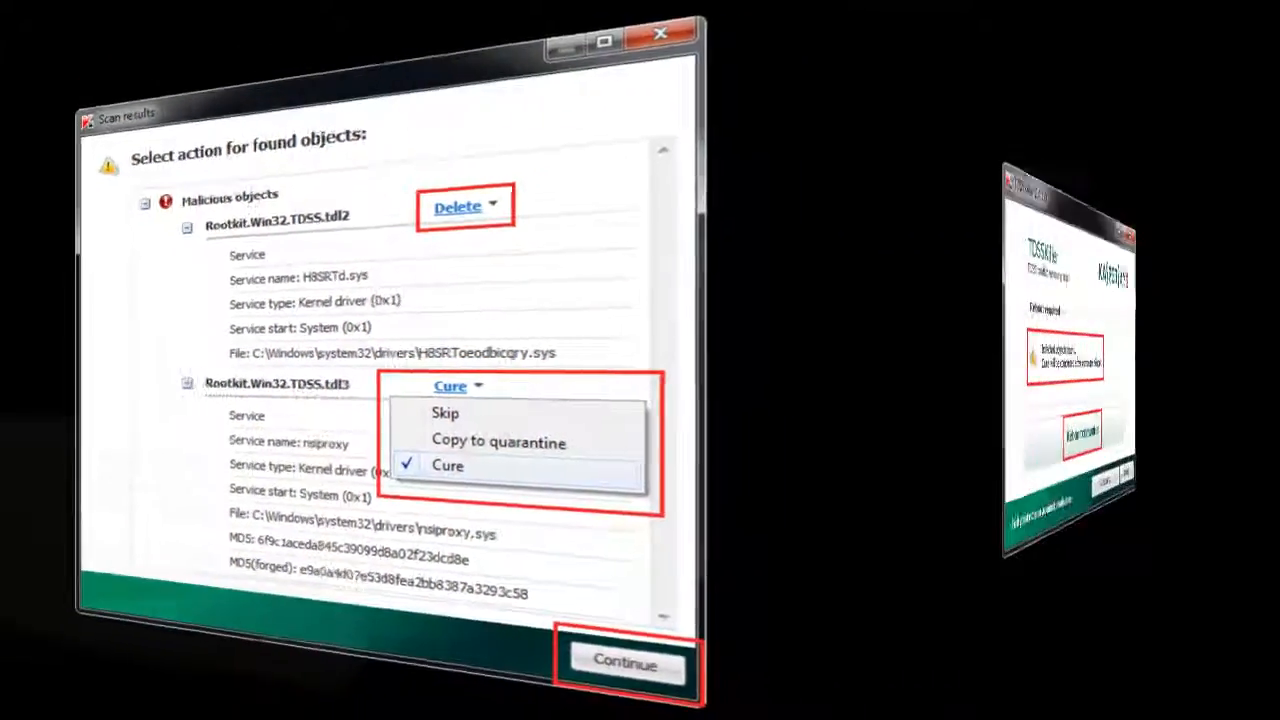
# Step: Continue with the Cure action on the found Rootkit.Win32.TDSS objects, reaching the reboot prompt
pyautogui.click(624, 662)
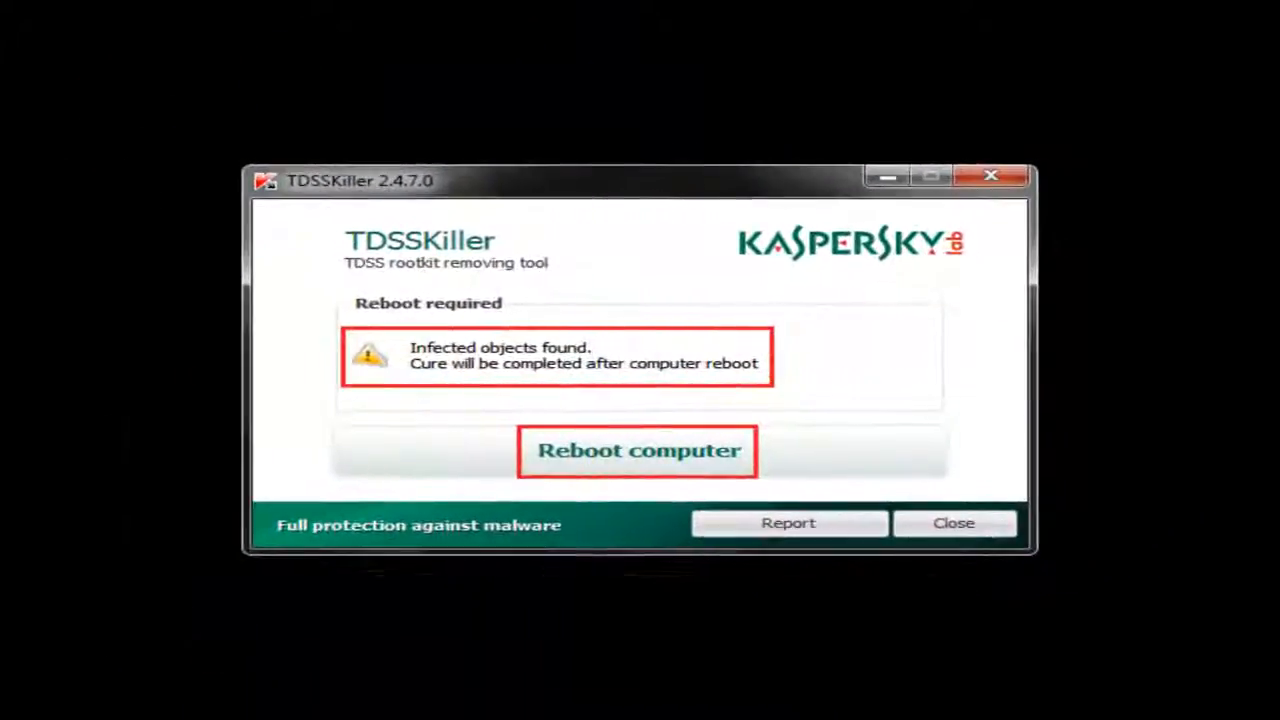